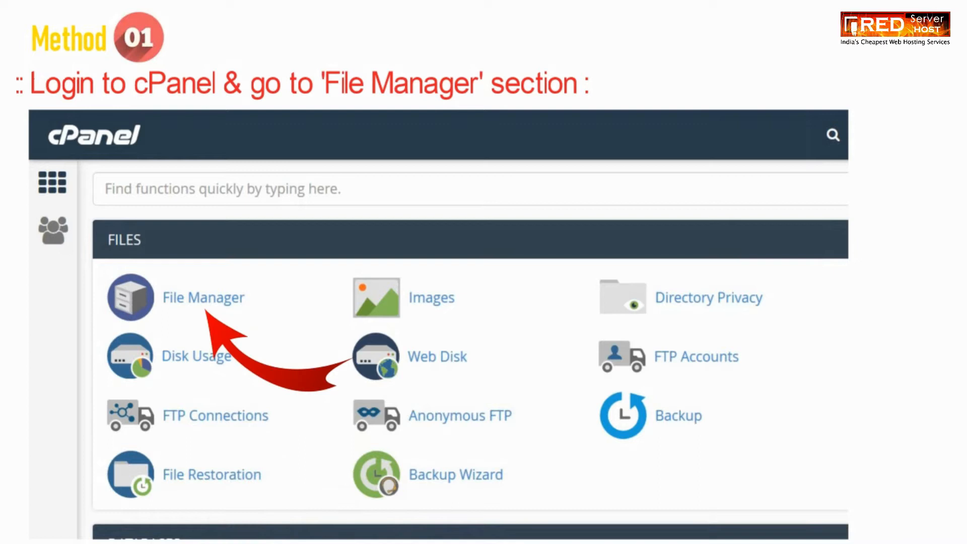
# Search only public_html in File Manager for a file named wp-config.php
pyautogui.click(203, 297)
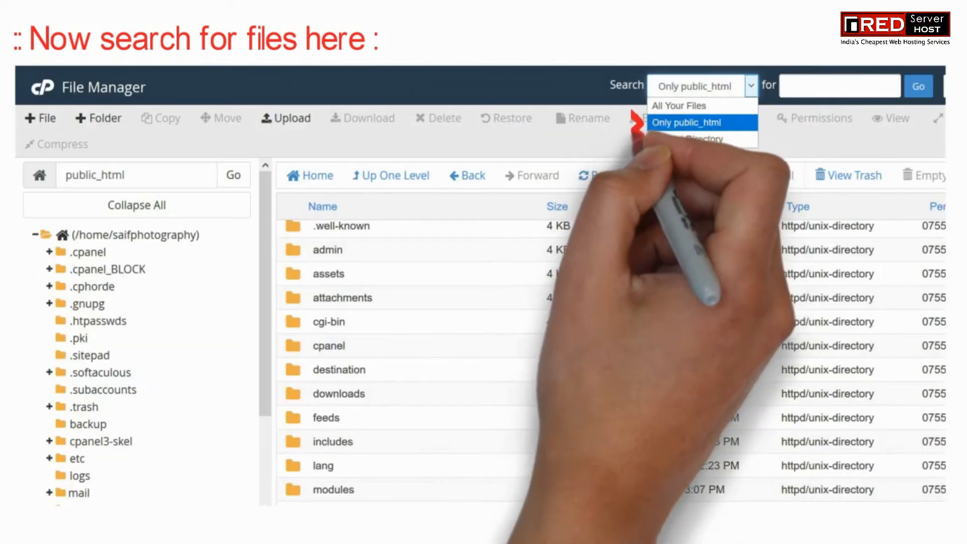
pyautogui.write('wp-config.php')
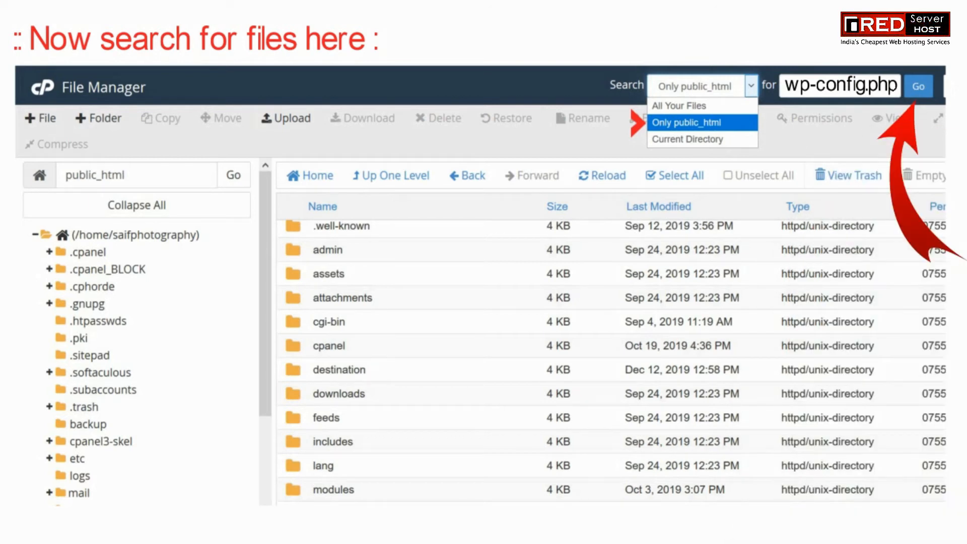
pyautogui.click(917, 85)
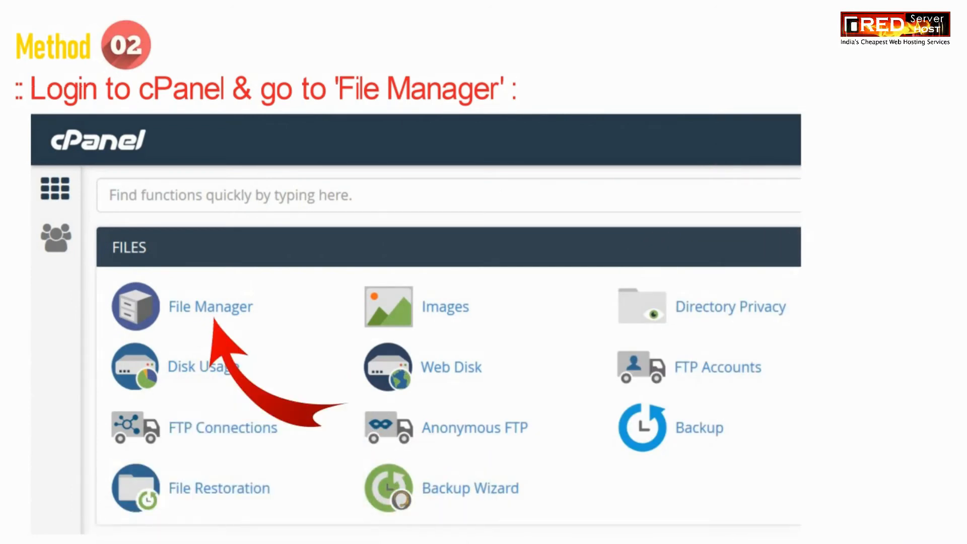
# Create a new file named test.php inside /public_html from File Manager
pyautogui.click(72, 132)
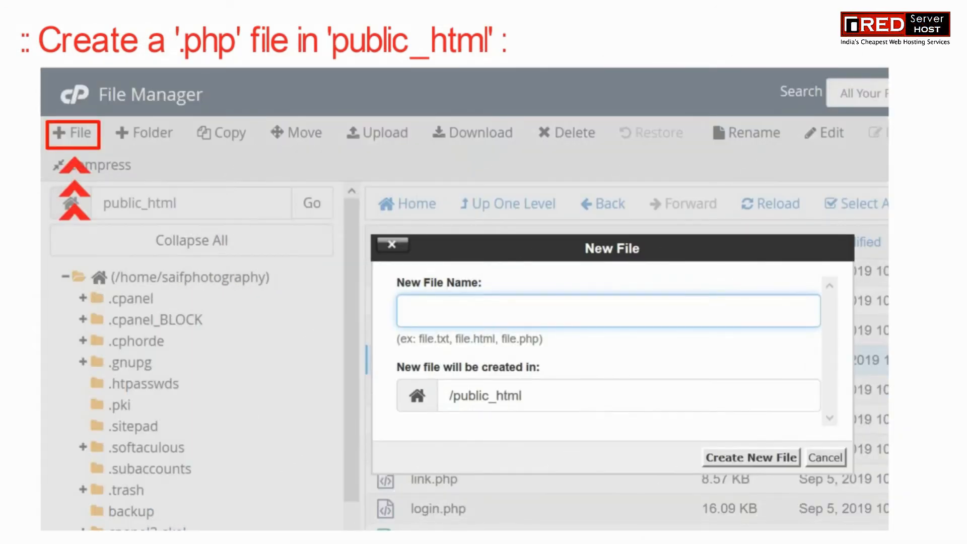
pyautogui.write('test.php')
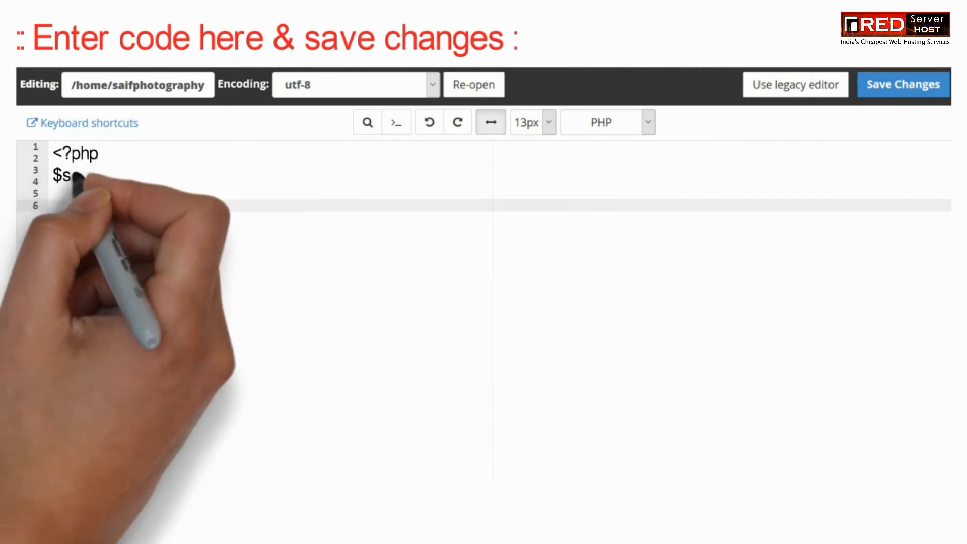
# Save test.php with $saif = shell_exec running find /home/saifphotography/public_html/ -name "wp-config.php" -print
pyautogui.write("$saif = shell_exec('');")
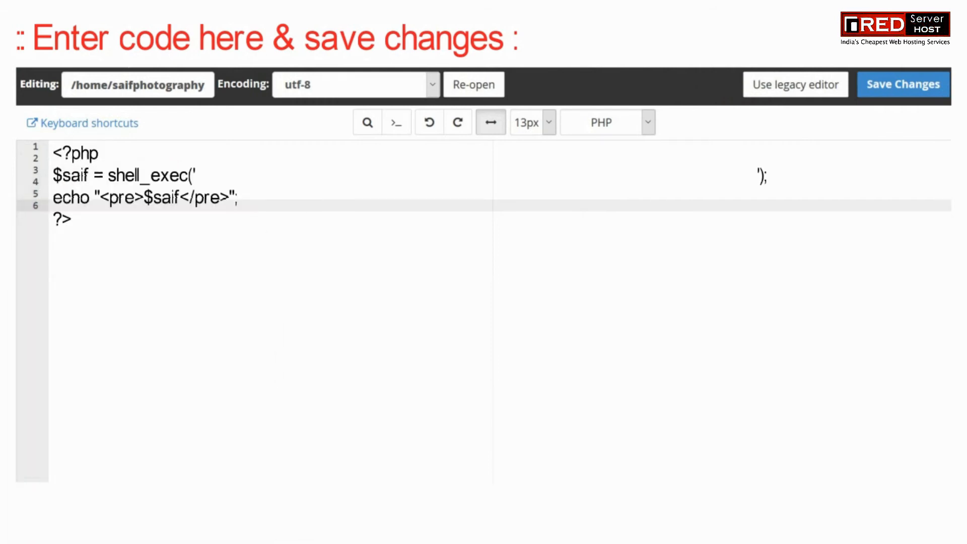
pyautogui.write('find /home/saifphotography/public_html/ -name "wp-config.php" -print')
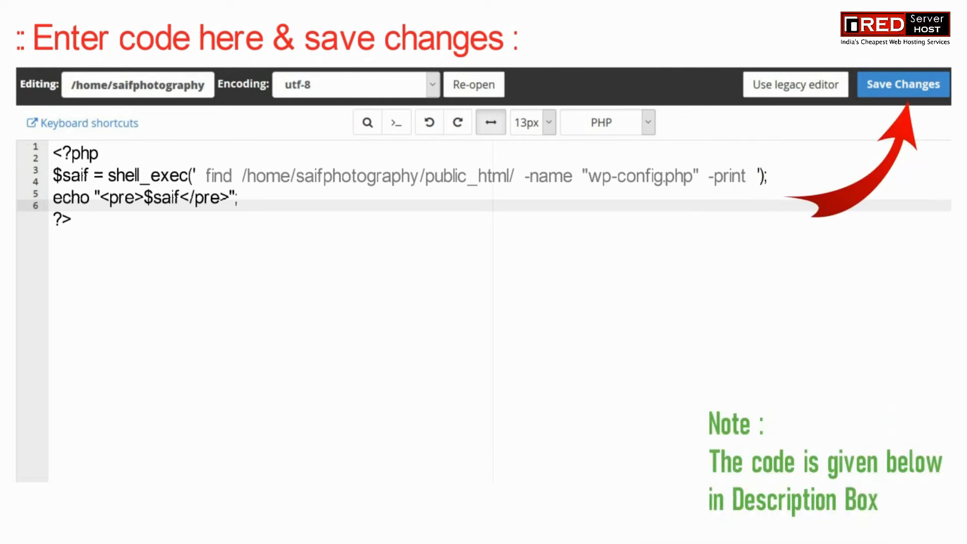
pyautogui.click(902, 84)
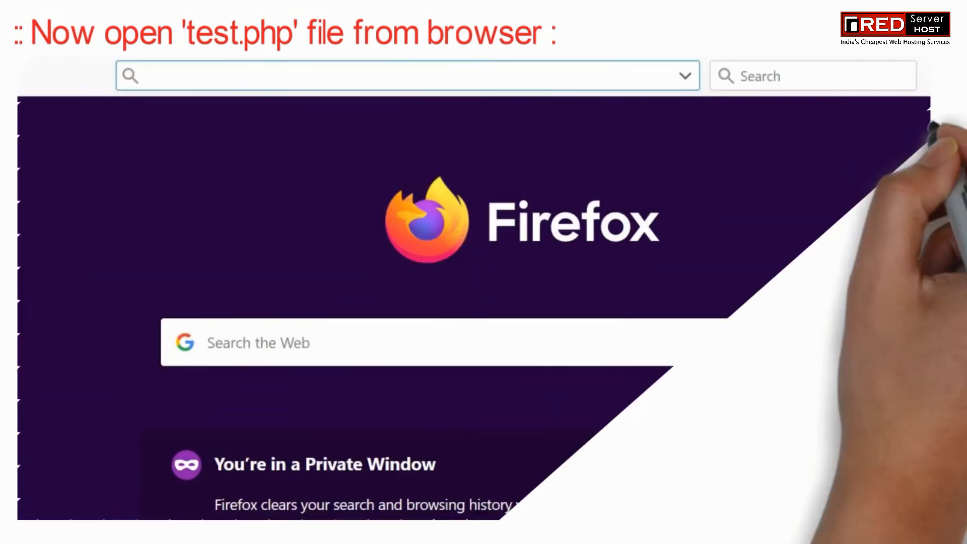
# Load saifphotography.tk/test.php in Firefox so the script reports wp-config.php's location
pyautogui.write('saifphotography.tk/test.php')
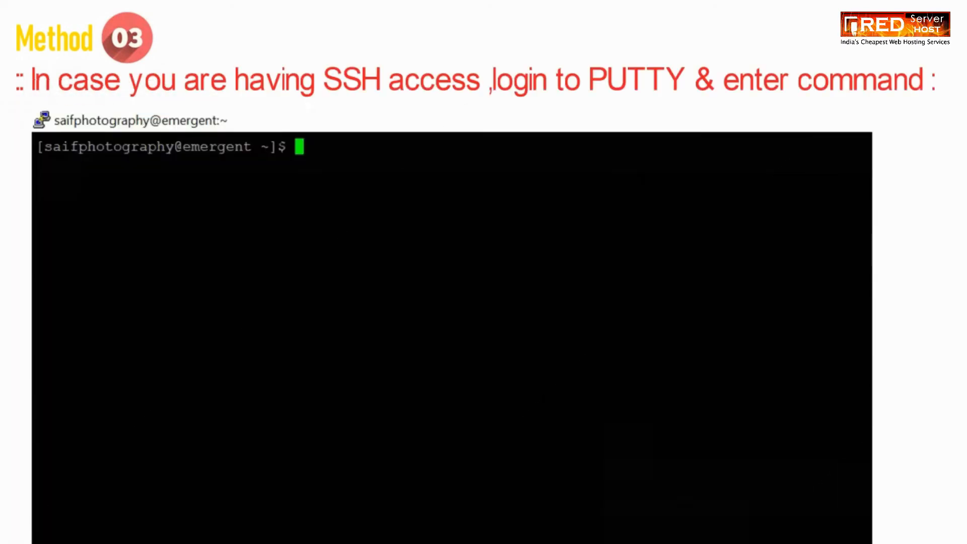
# Enter find /home/saifphotography/public_html/ -name "wp-config.php" -print at the SSH prompt
pyautogui.write('find /home/saifphotography/public_html/ -name "wp-config.php" -print')
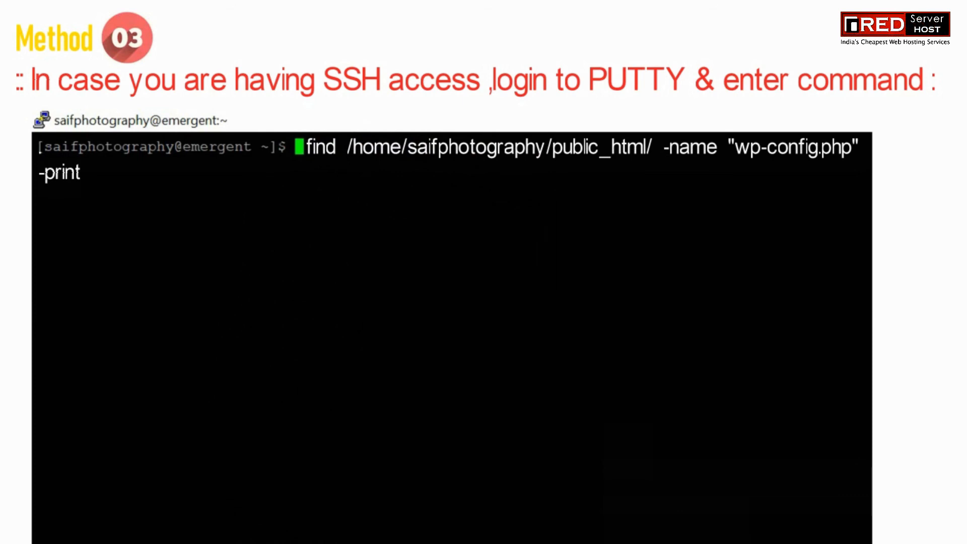